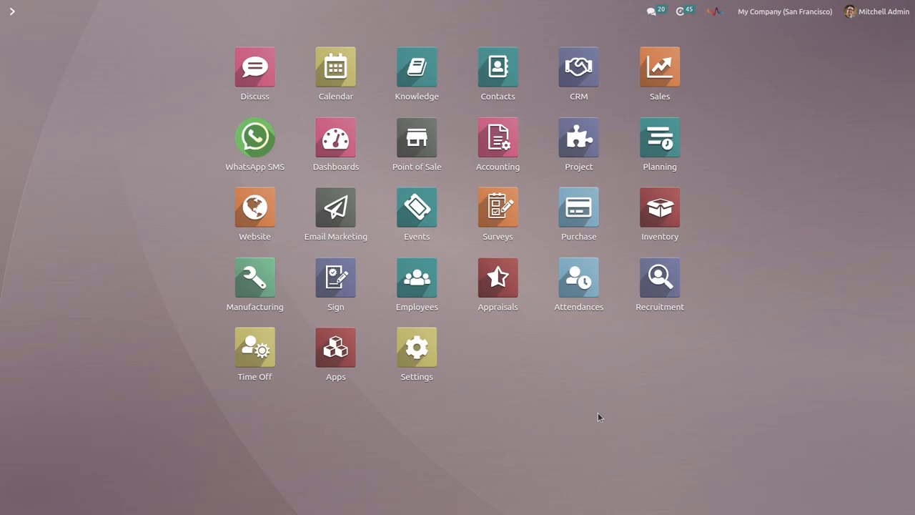
pyautogui.moveTo(334, 369)
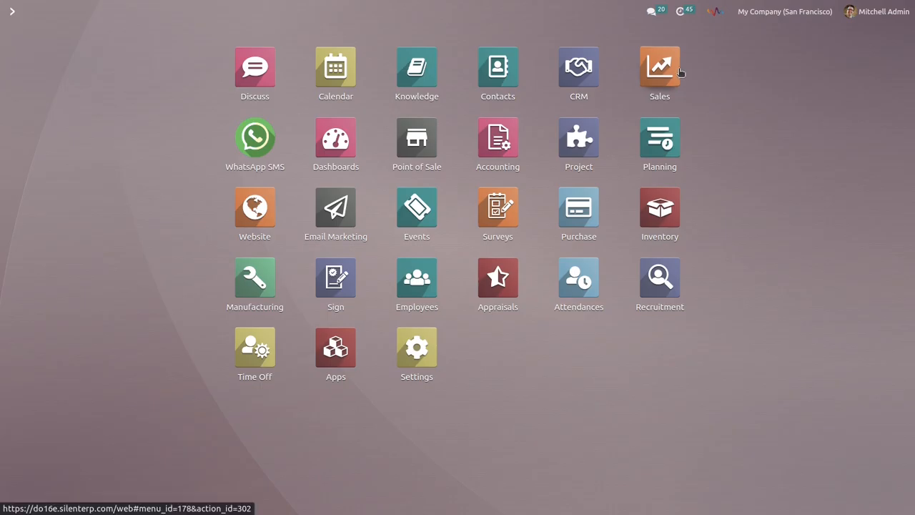
# View the Orders menu entries in the Sales app before configuring
pyautogui.click(659, 69)
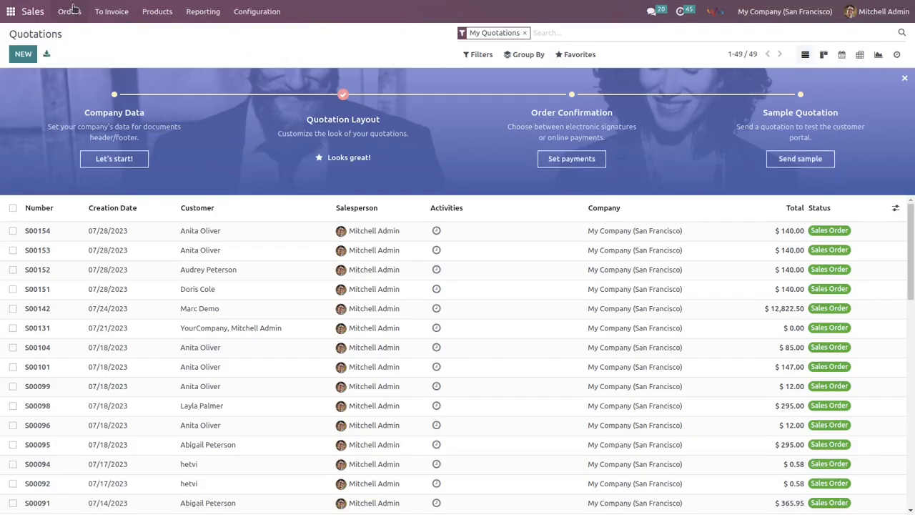
pyautogui.click(69, 11)
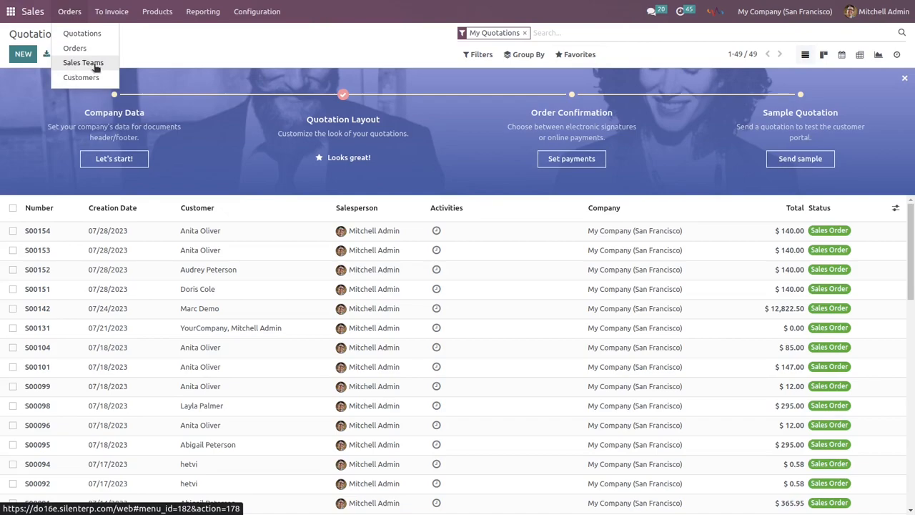
pyautogui.moveTo(89, 68)
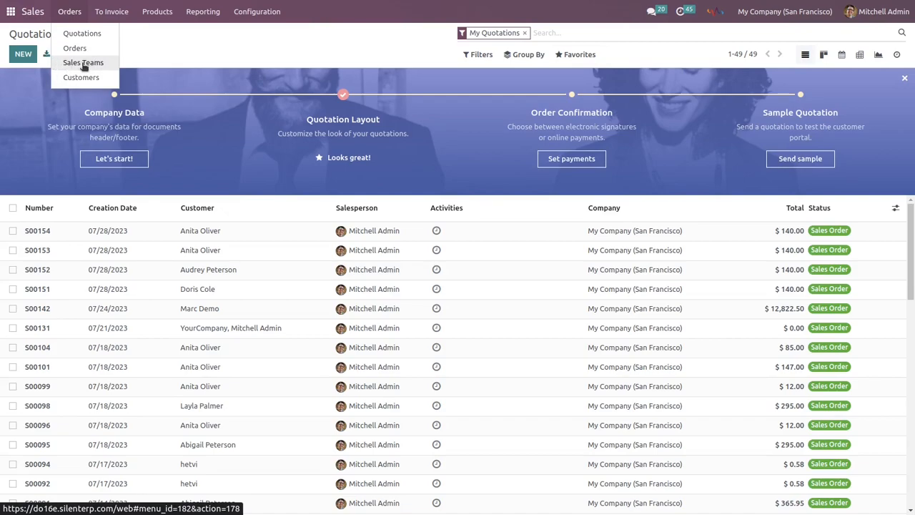
pyautogui.moveTo(83, 66)
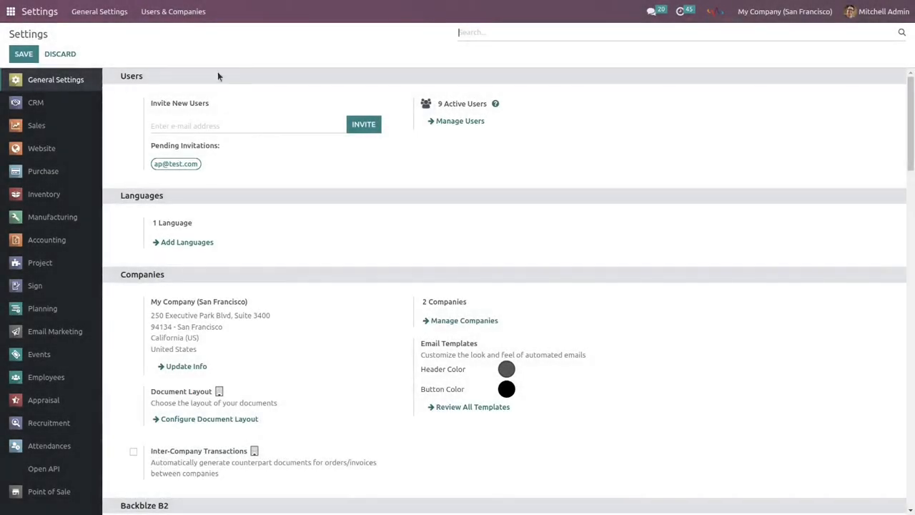
# Reach the empty Groups Hide Menu list under Users & Companies
pyautogui.click(173, 11)
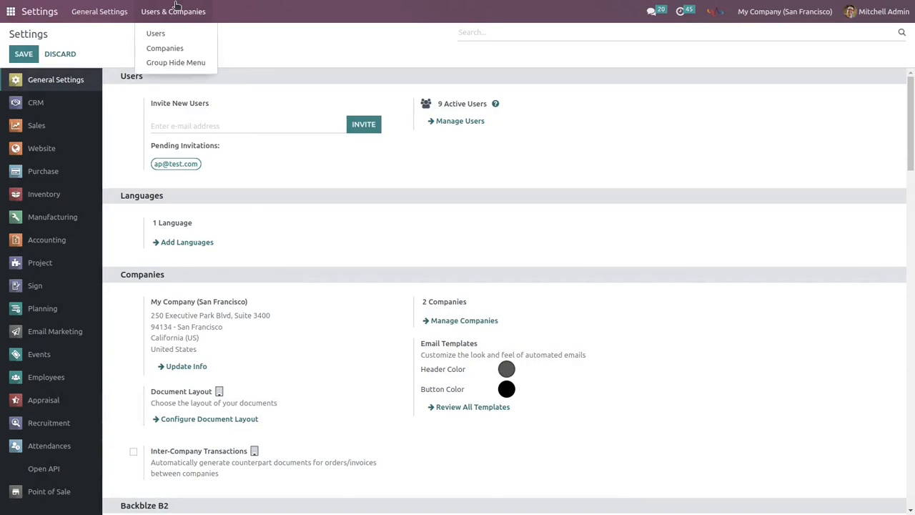
pyautogui.moveTo(175, 63)
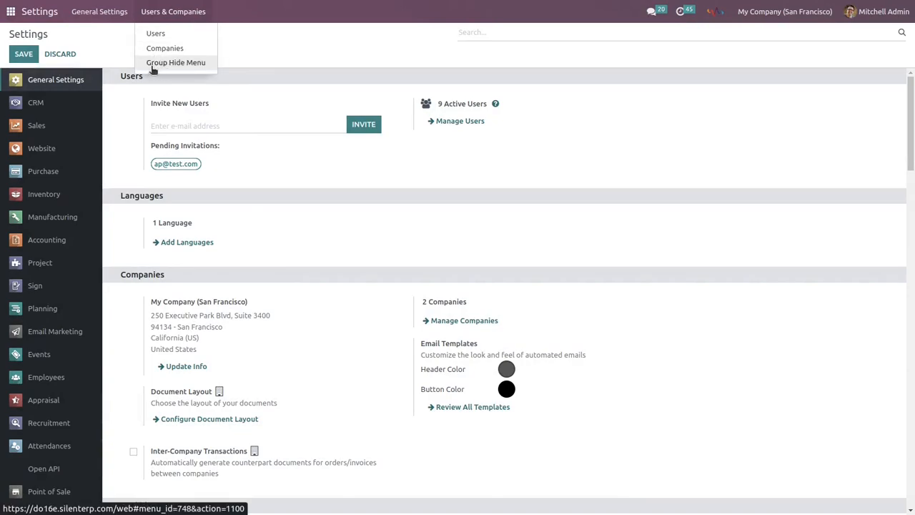
pyautogui.moveTo(170, 70)
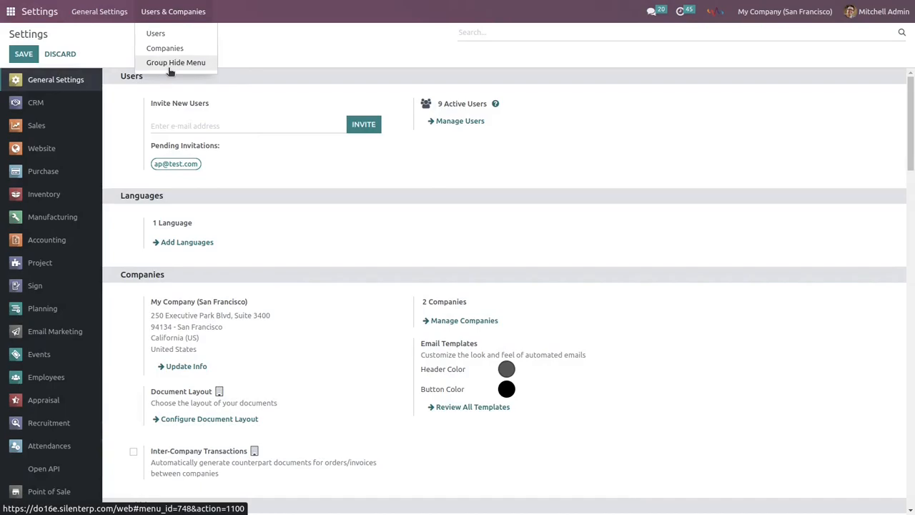
pyautogui.click(175, 63)
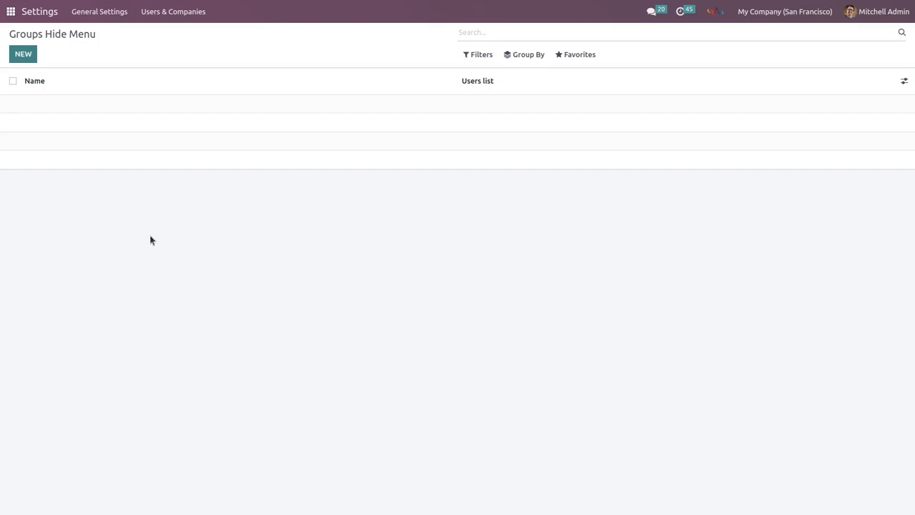
# Create a new hide-menu group named 'hide menu 1' and begin adding a menu line
pyautogui.click(23, 55)
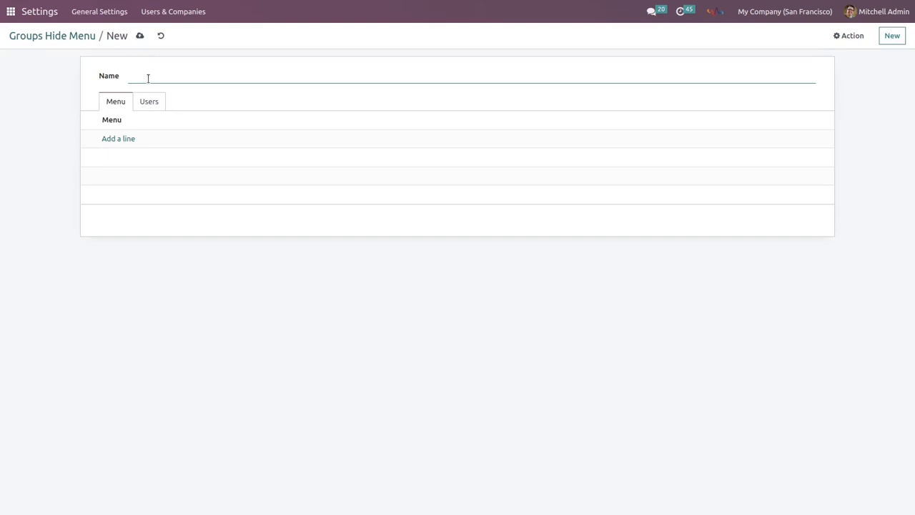
pyautogui.click(129, 76)
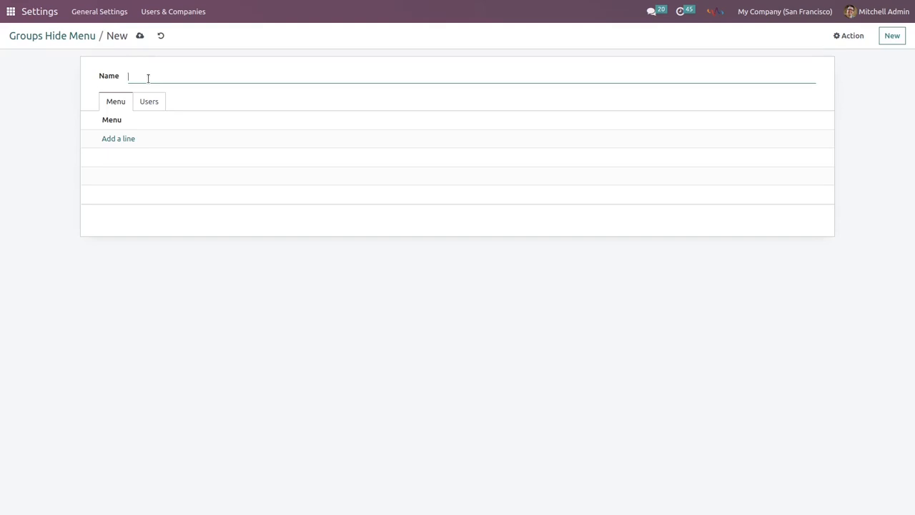
pyautogui.write('hide menu 1')
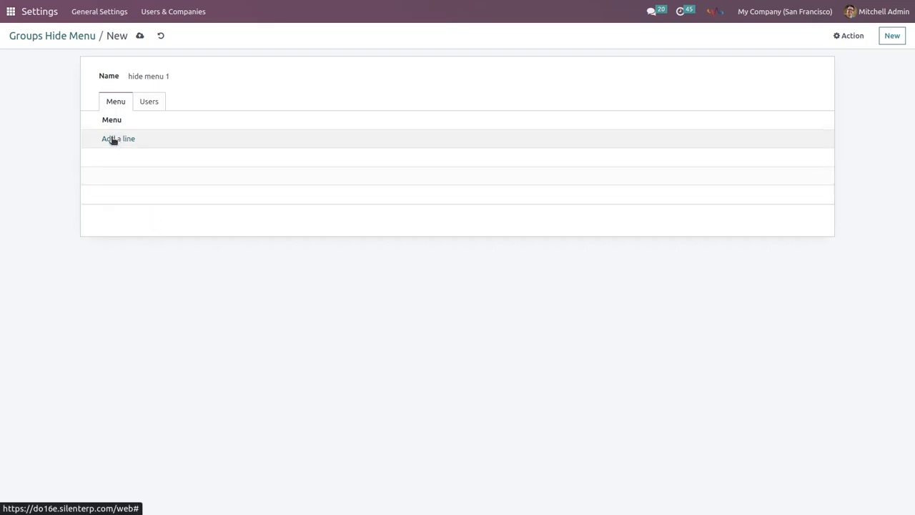
pyautogui.click(118, 137)
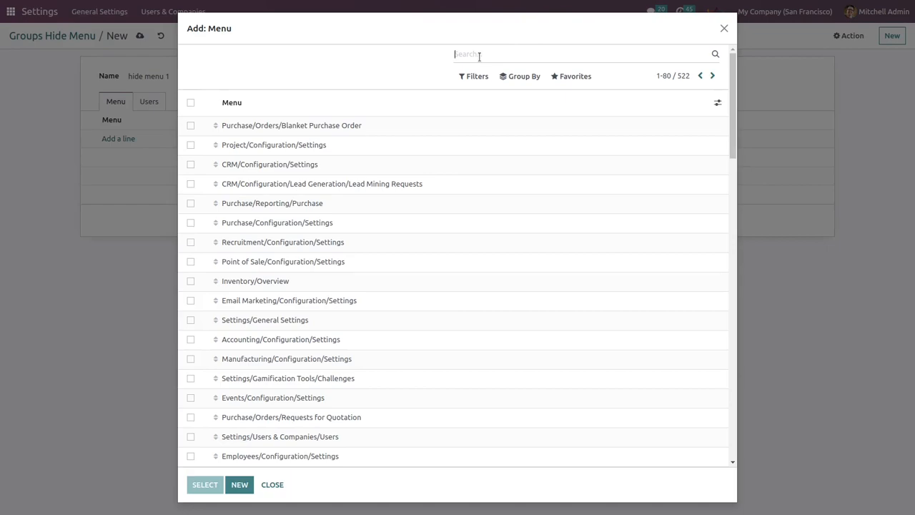
# Search 'sales teams' and add Sales/Orders/Sales Teams as a hidden menu
pyautogui.write('sales tea')
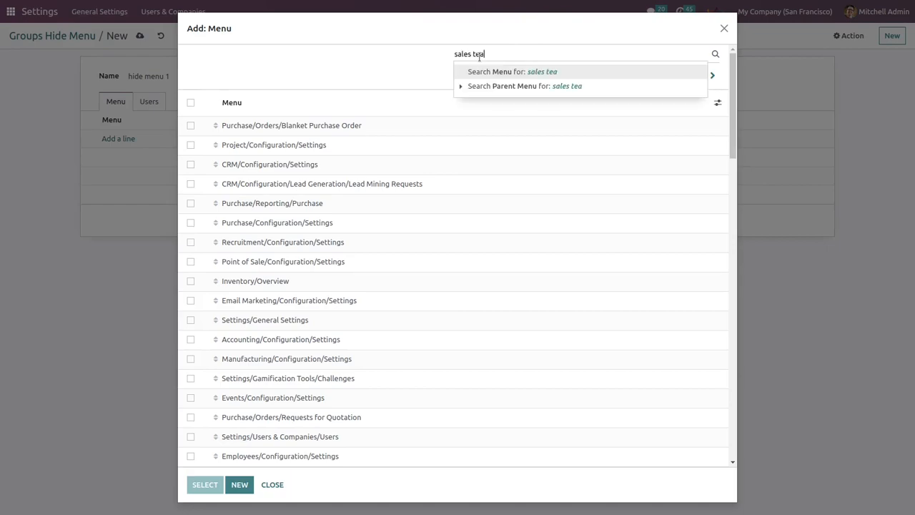
pyautogui.click(512, 71)
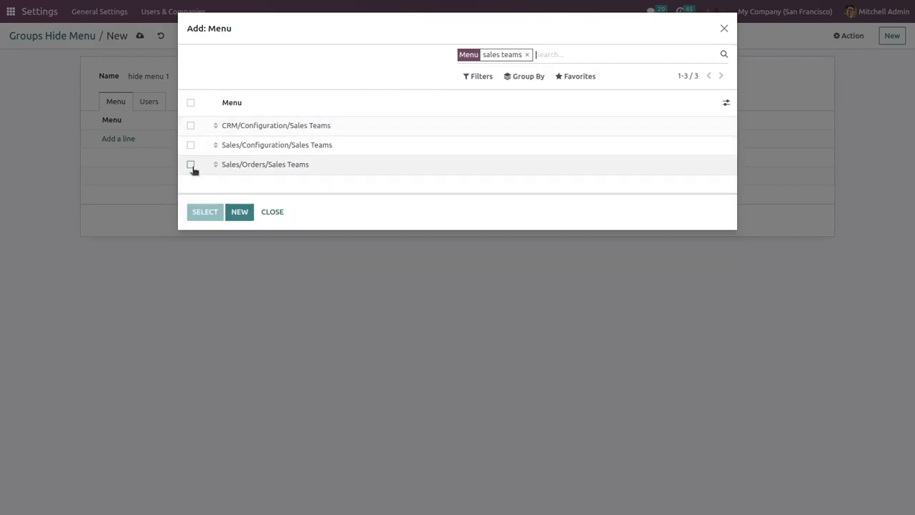
pyautogui.click(190, 163)
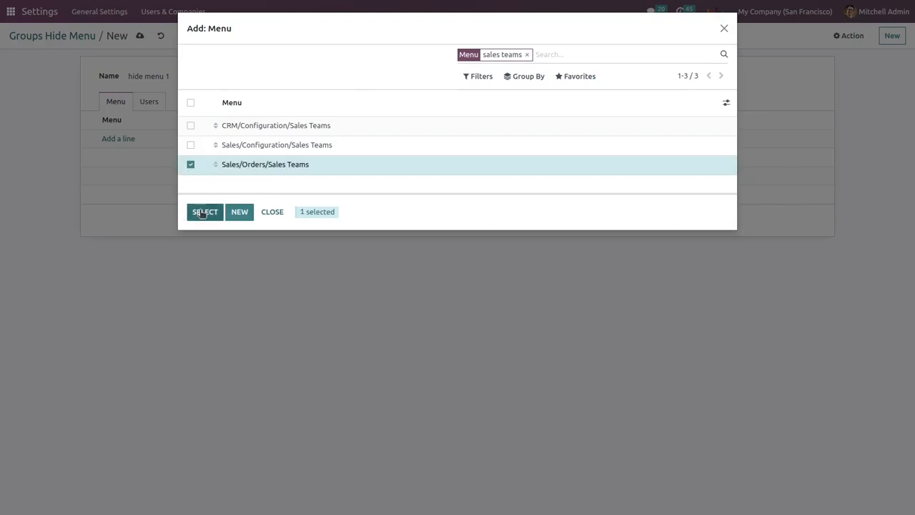
pyautogui.click(204, 212)
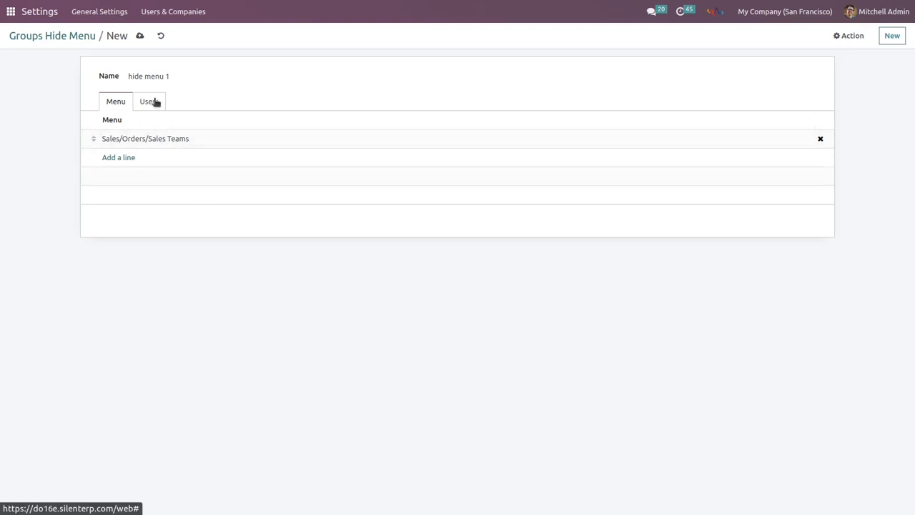
# Assign Joel Willis, Marc Demo and Tony Stark as users of the group
pyautogui.click(148, 100)
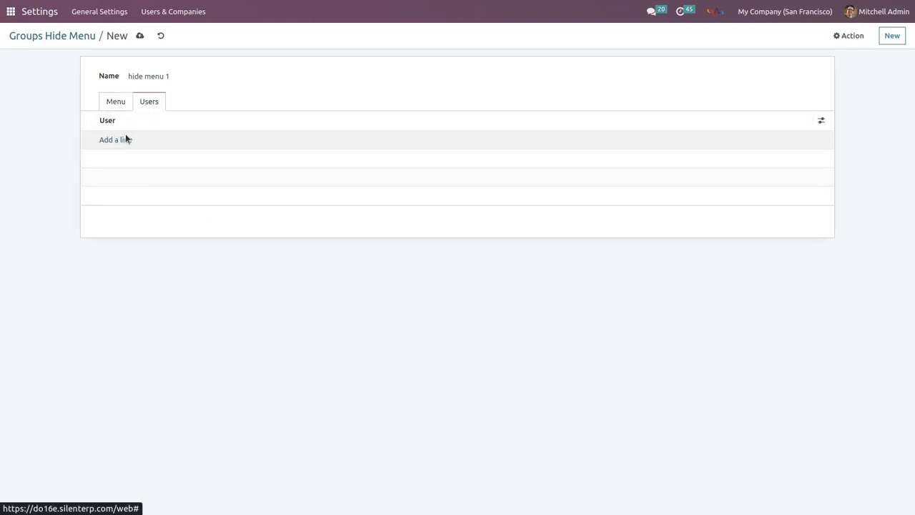
pyautogui.click(114, 140)
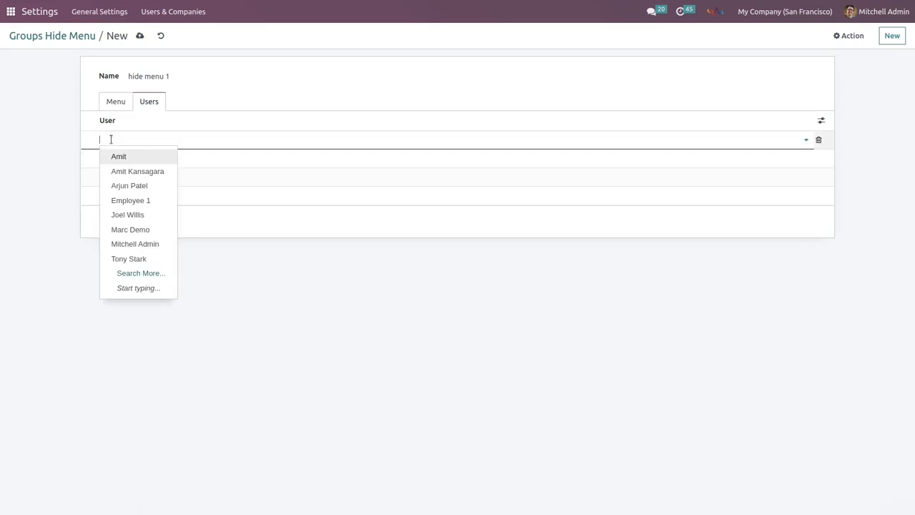
pyautogui.click(127, 215)
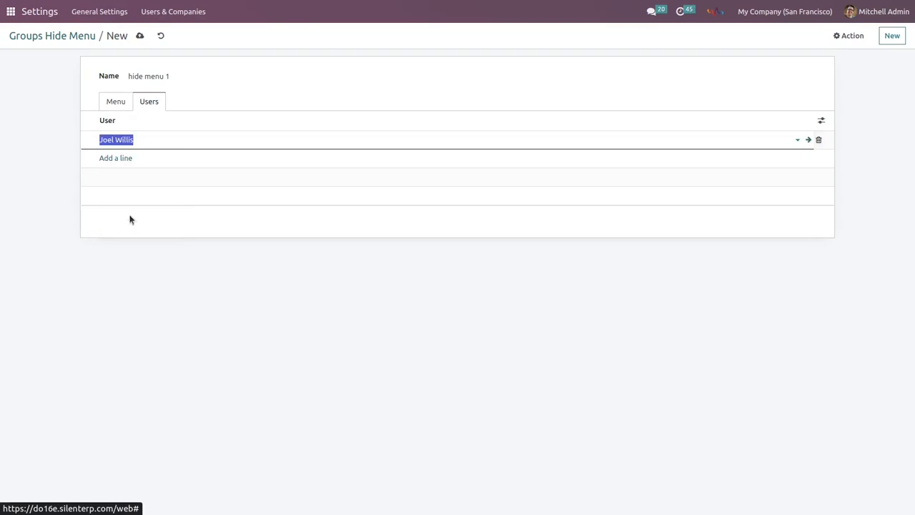
pyautogui.click(115, 157)
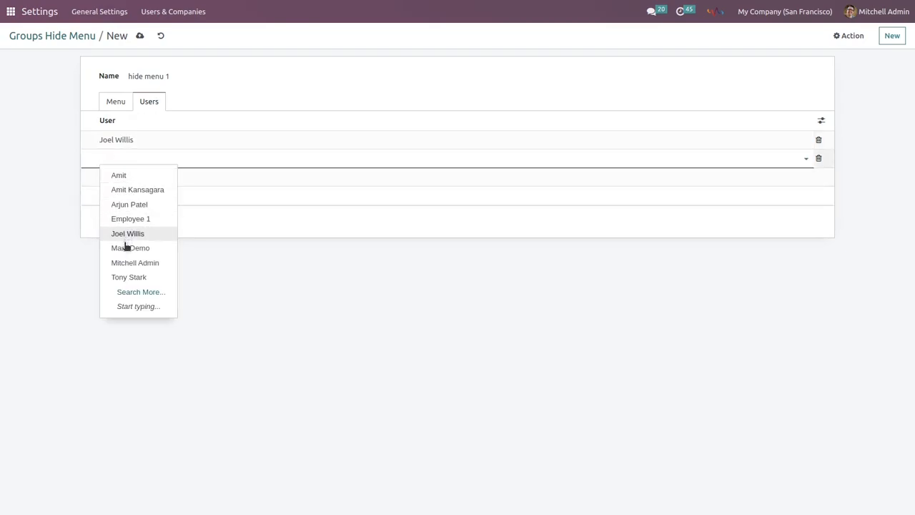
pyautogui.click(132, 247)
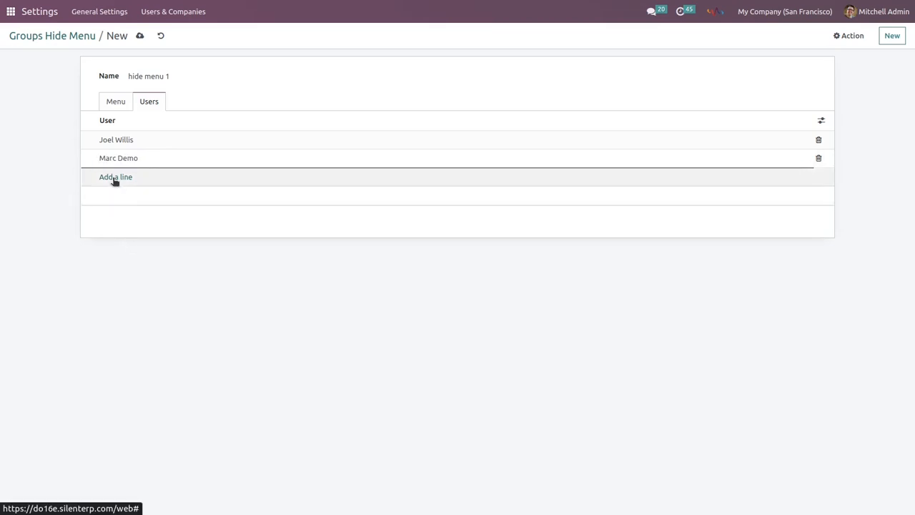
pyautogui.click(114, 177)
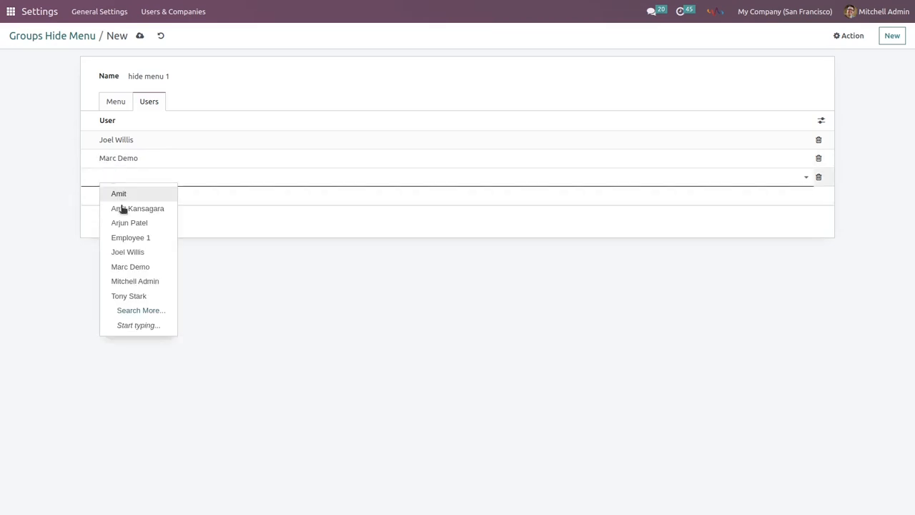
pyautogui.click(128, 294)
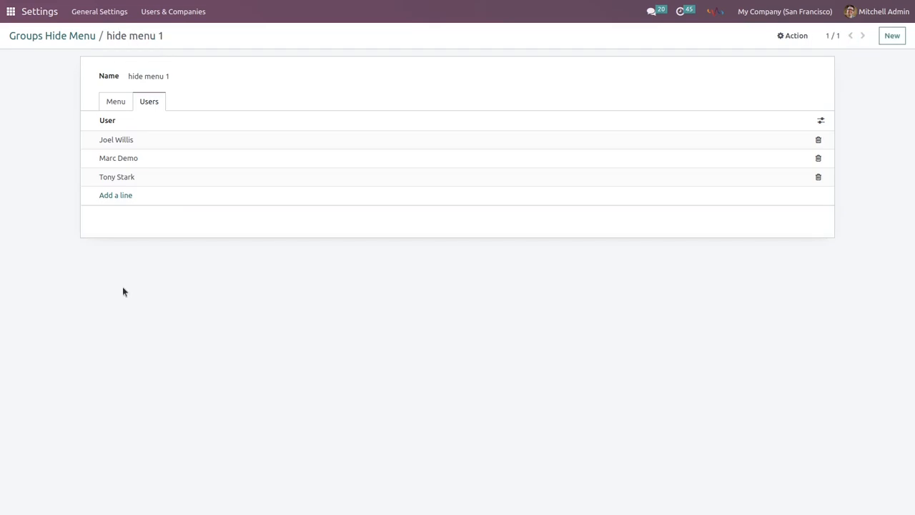
pyautogui.moveTo(189, 157)
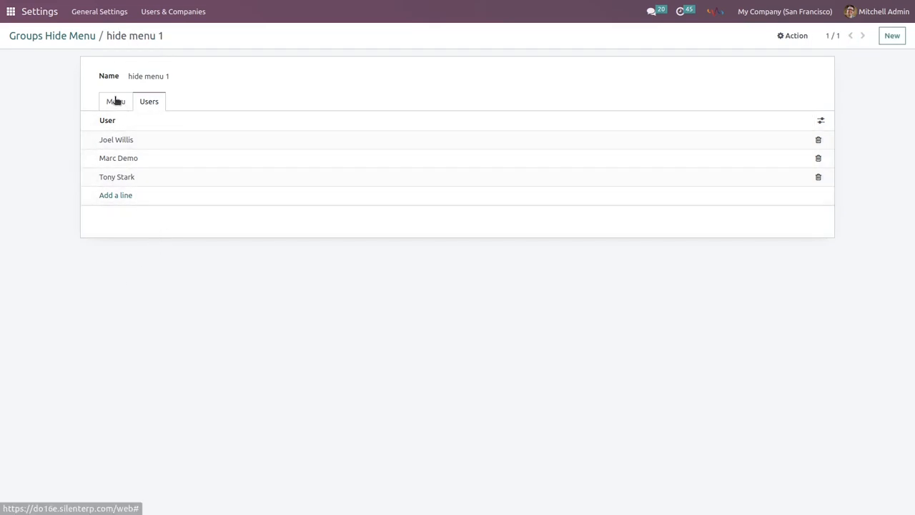
pyautogui.click(115, 100)
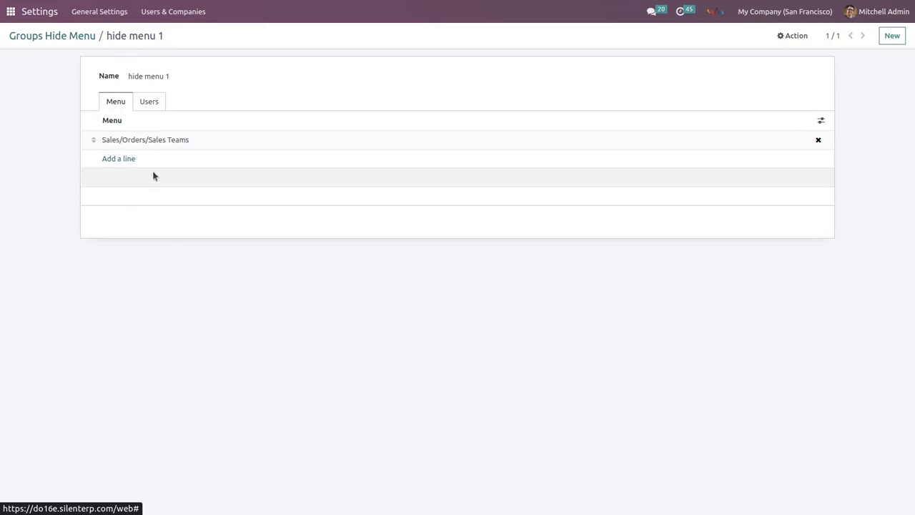
pyautogui.click(149, 101)
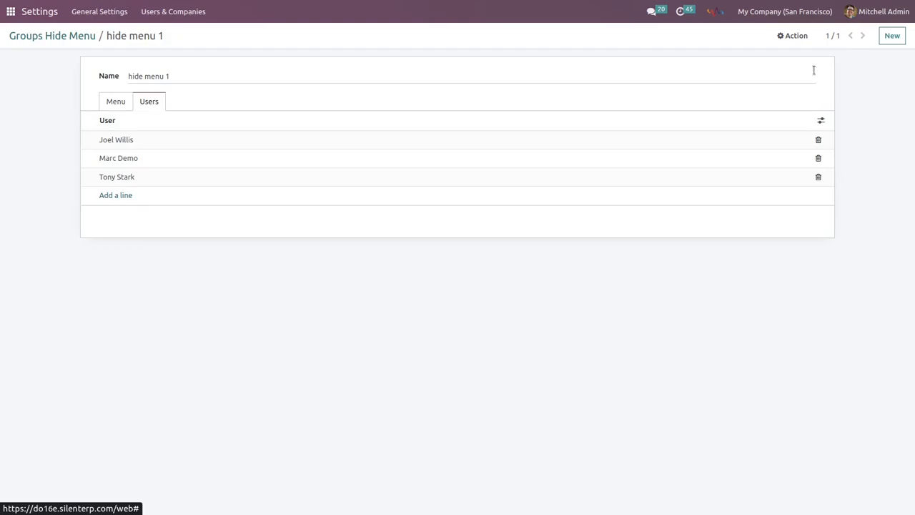
pyautogui.moveTo(189, 369)
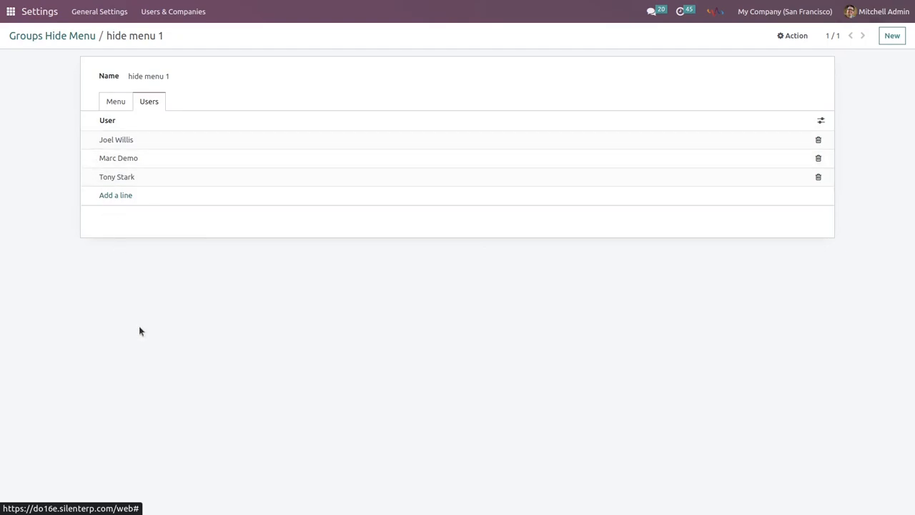
pyautogui.moveTo(114, 194)
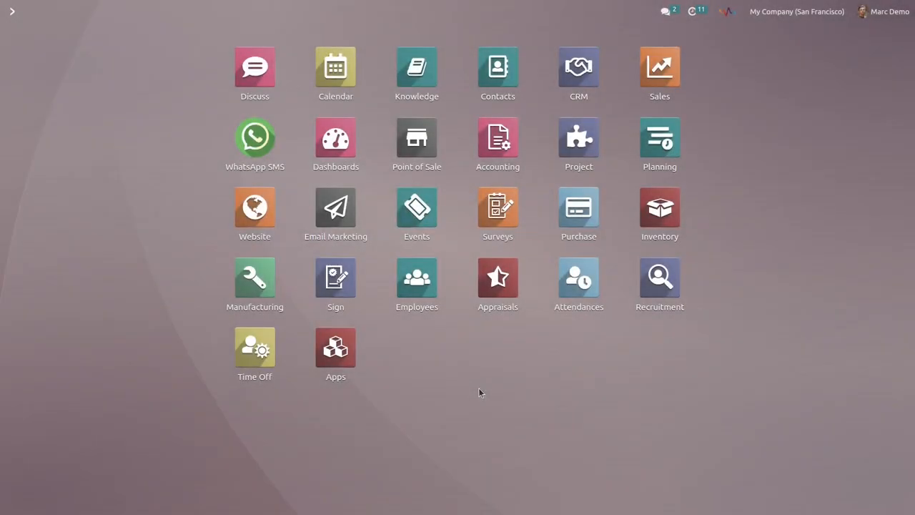
pyautogui.moveTo(872, 75)
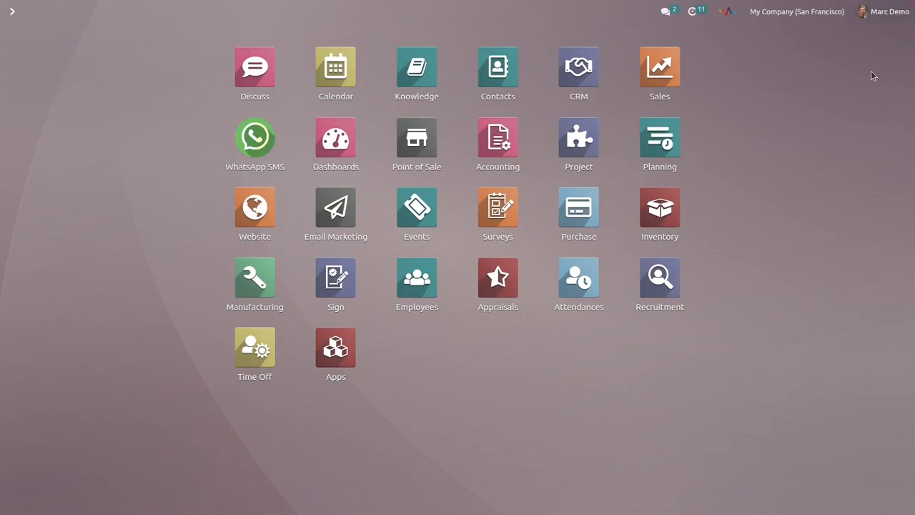
pyautogui.moveTo(852, 134)
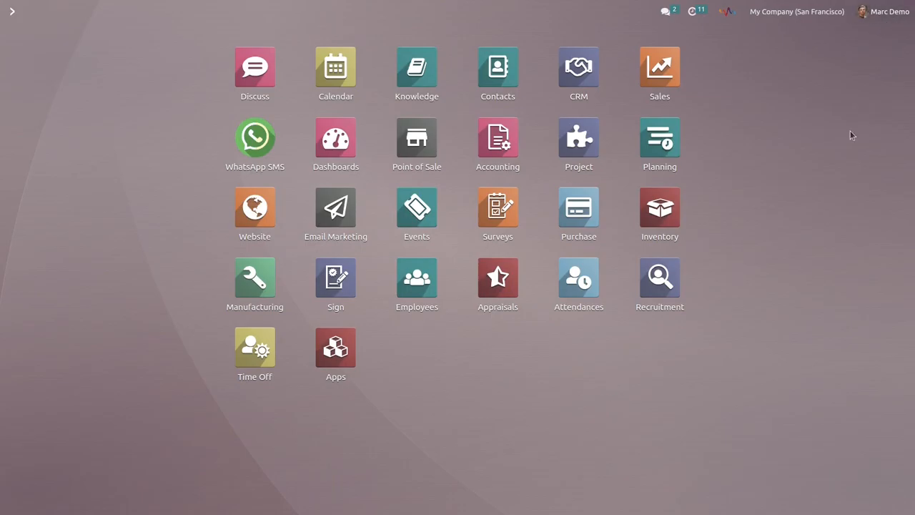
pyautogui.moveTo(797, 117)
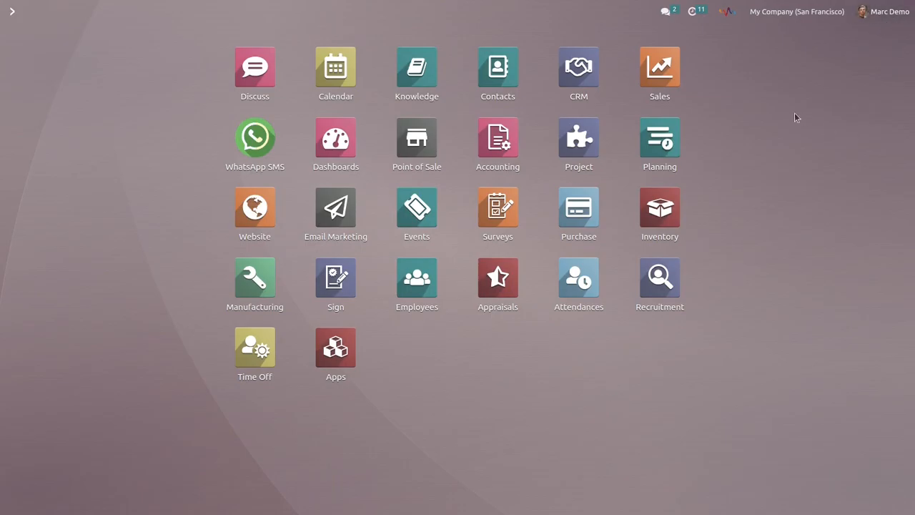
# As Marc Demo, confirm Orders lists only Quotations, Orders and Customers
pyautogui.click(659, 65)
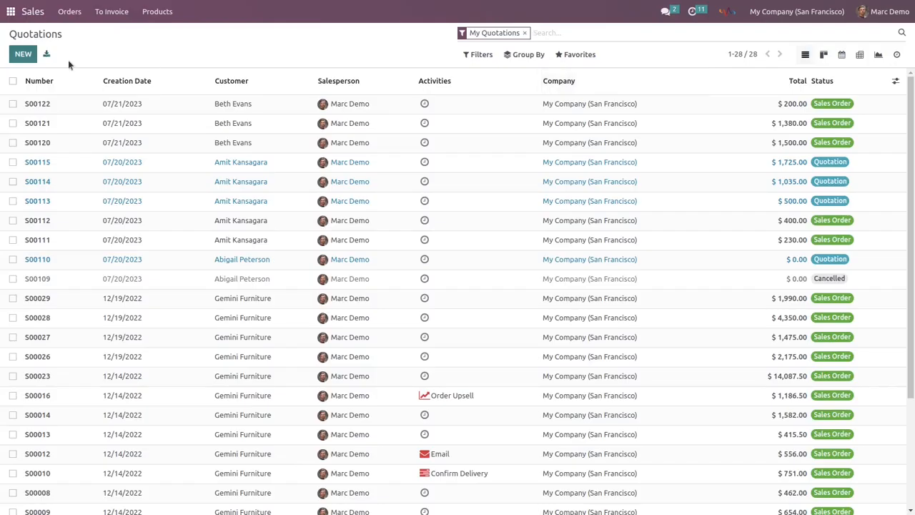
pyautogui.click(69, 12)
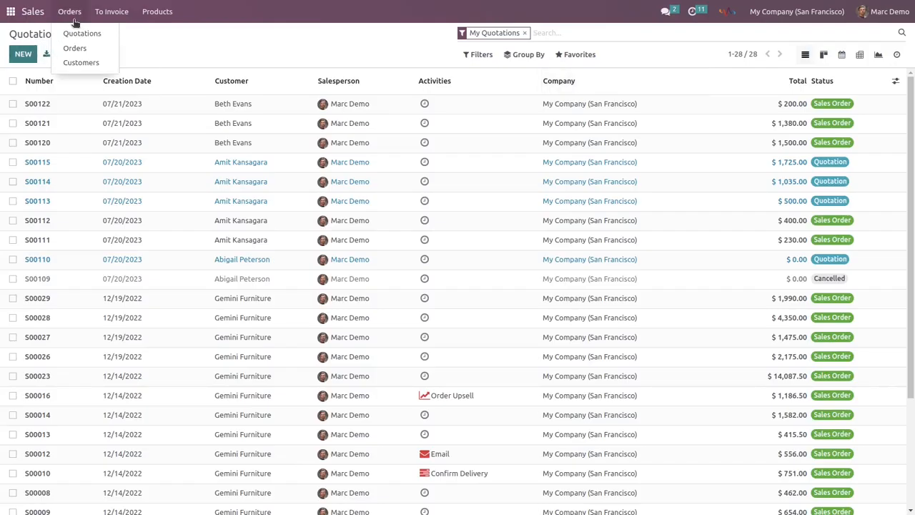
pyautogui.moveTo(80, 62)
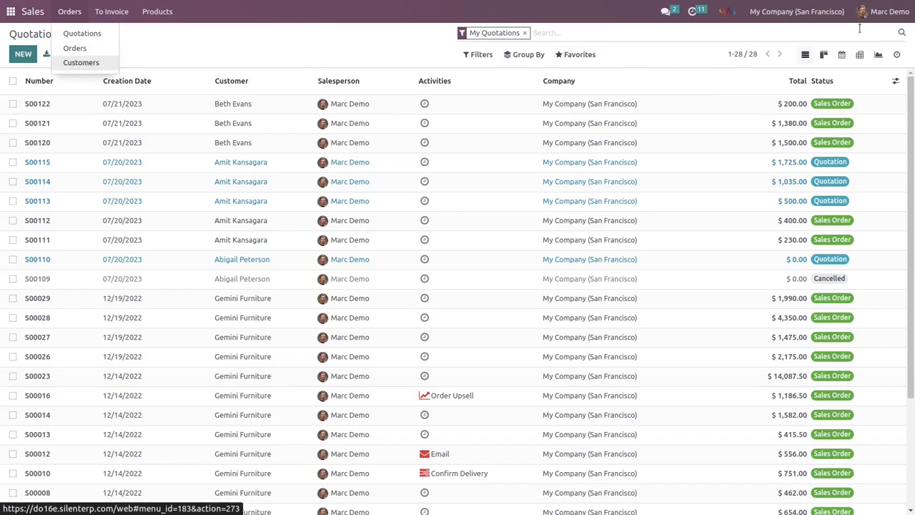
pyautogui.moveTo(875, 32)
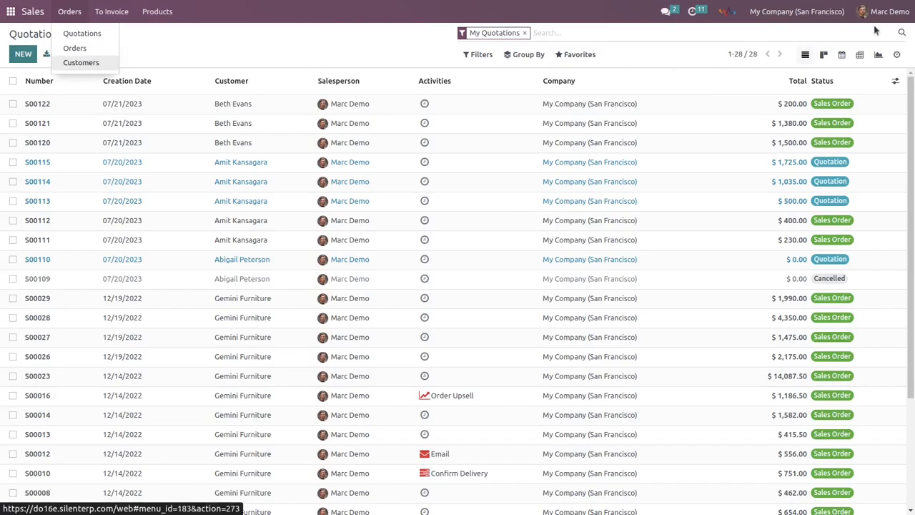